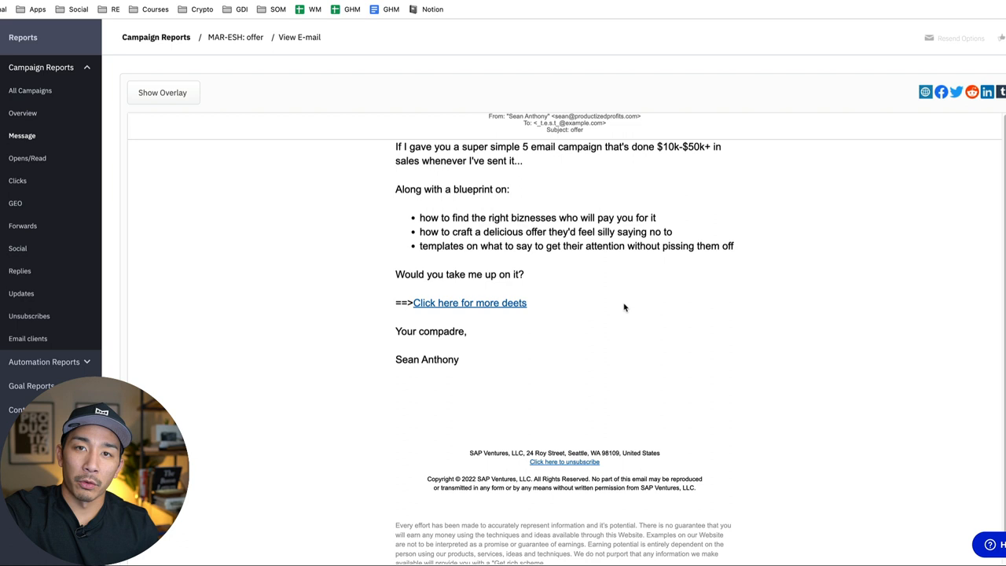
pyautogui.moveTo(623, 377)
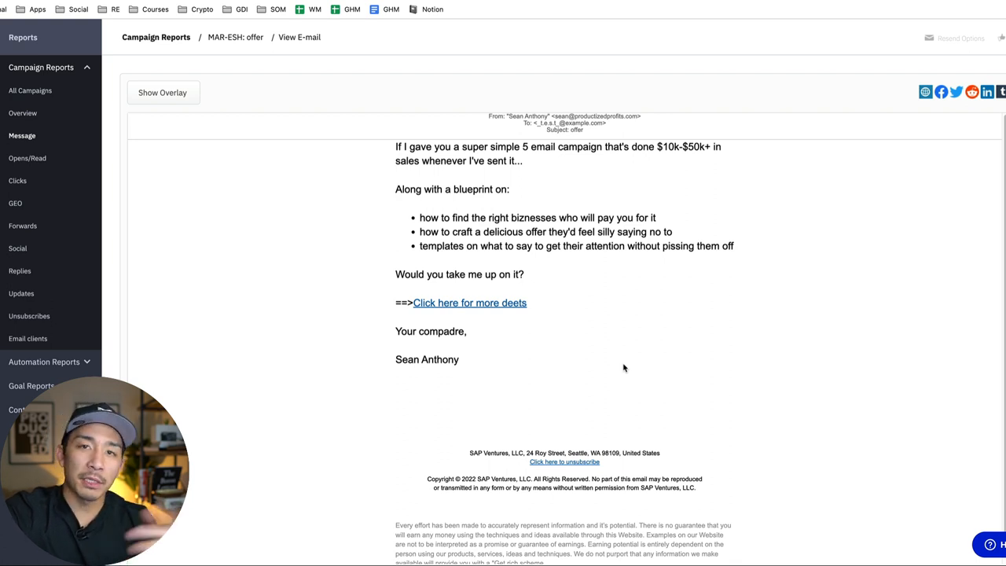
pyautogui.moveTo(634, 338)
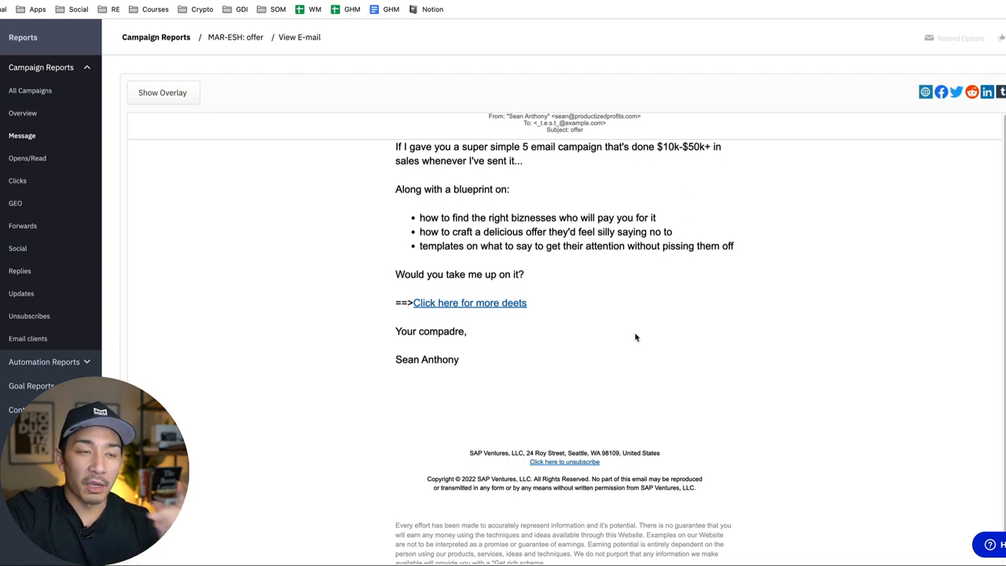
pyautogui.moveTo(610, 253)
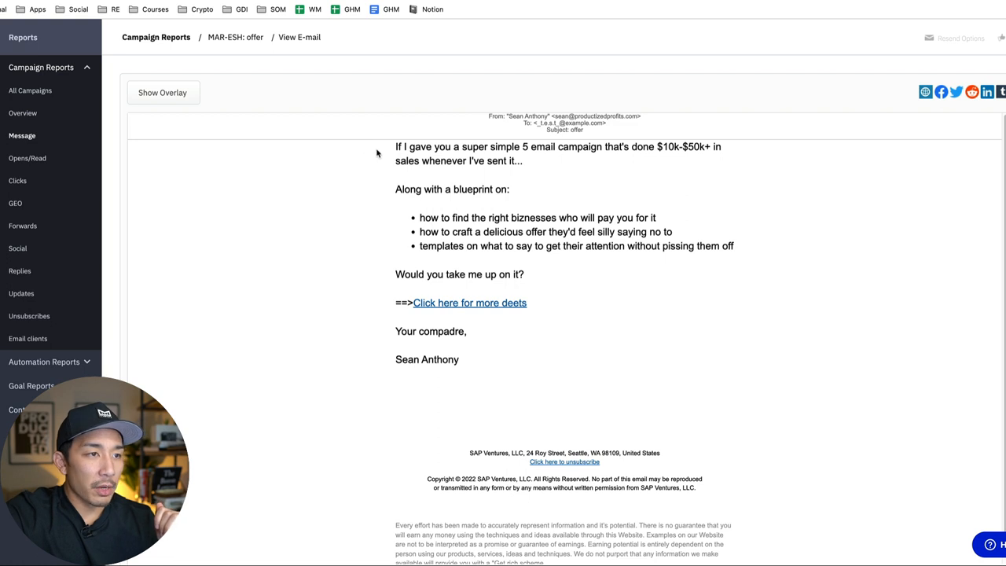
# Highlight the email's opening sentence and bullet points for emphasis, then clear the selection.
pyautogui.moveTo(484, 245); pyautogui.dragTo(526, 307)
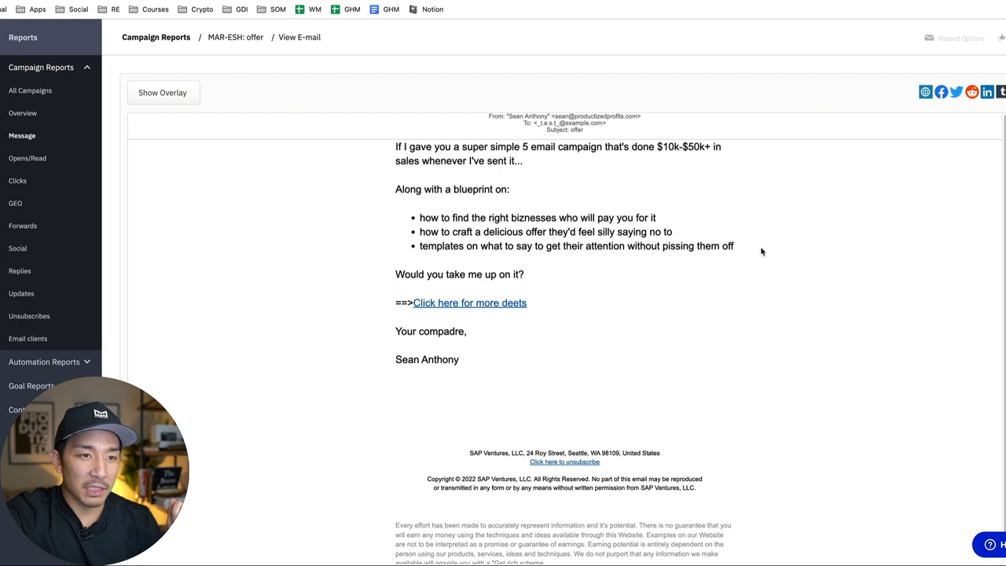
pyautogui.moveTo(484, 228)
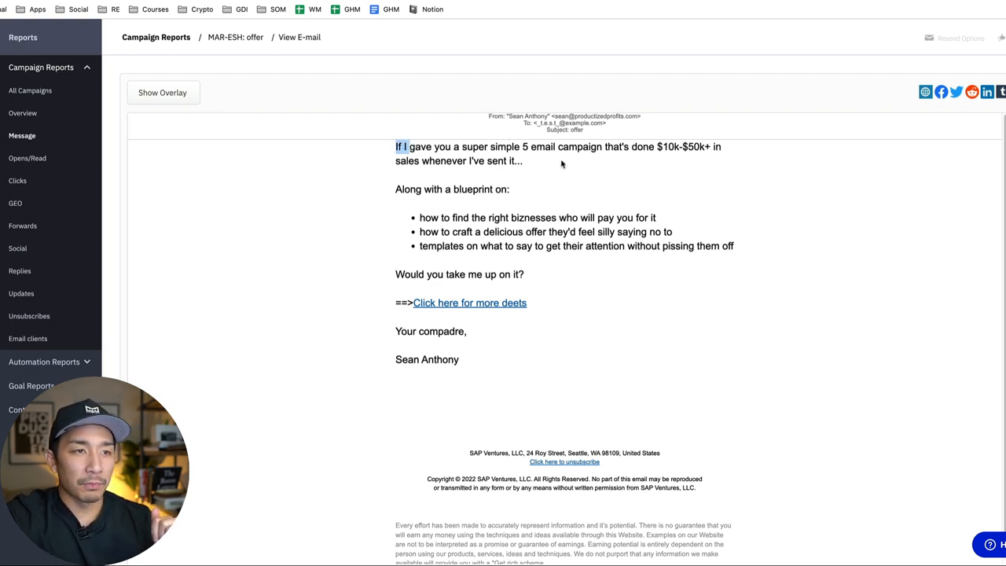
pyautogui.moveTo(568, 167)
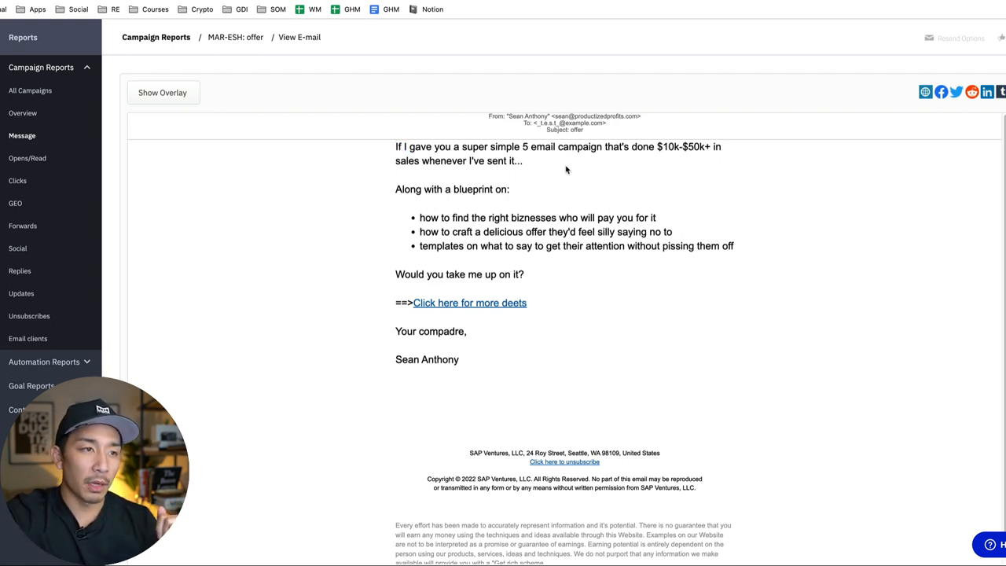
pyautogui.moveTo(585, 187)
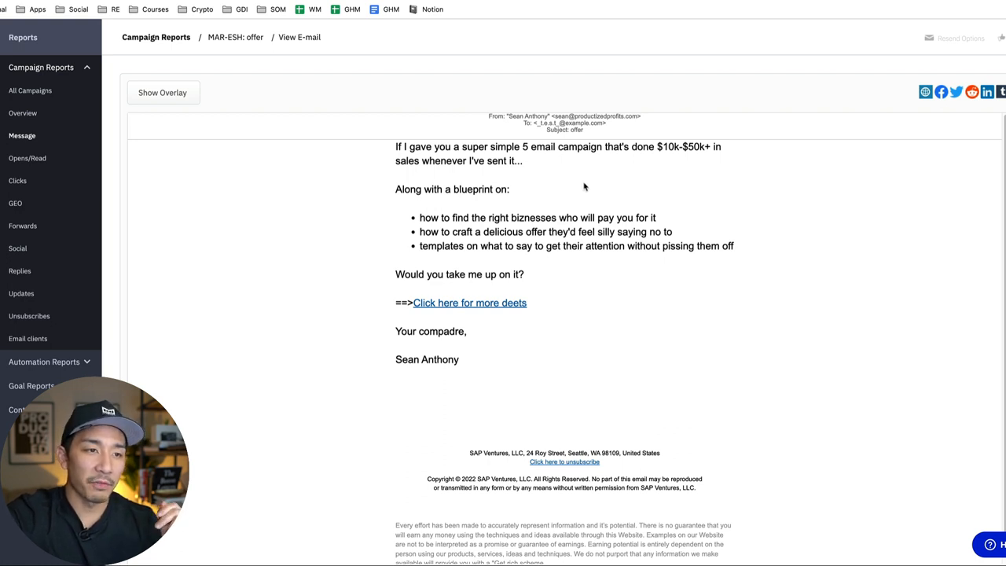
pyautogui.moveTo(600, 204)
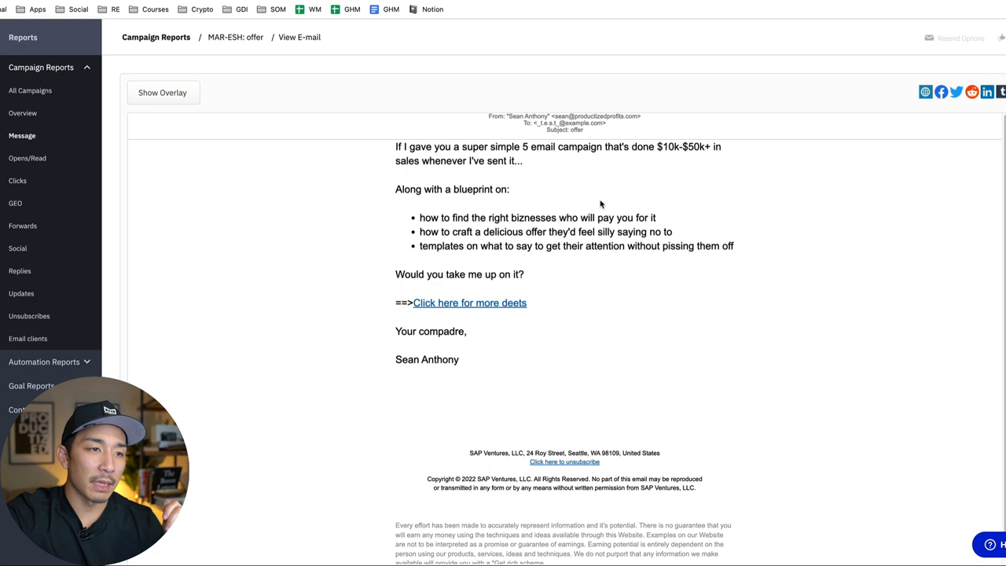
pyautogui.moveTo(600, 204)
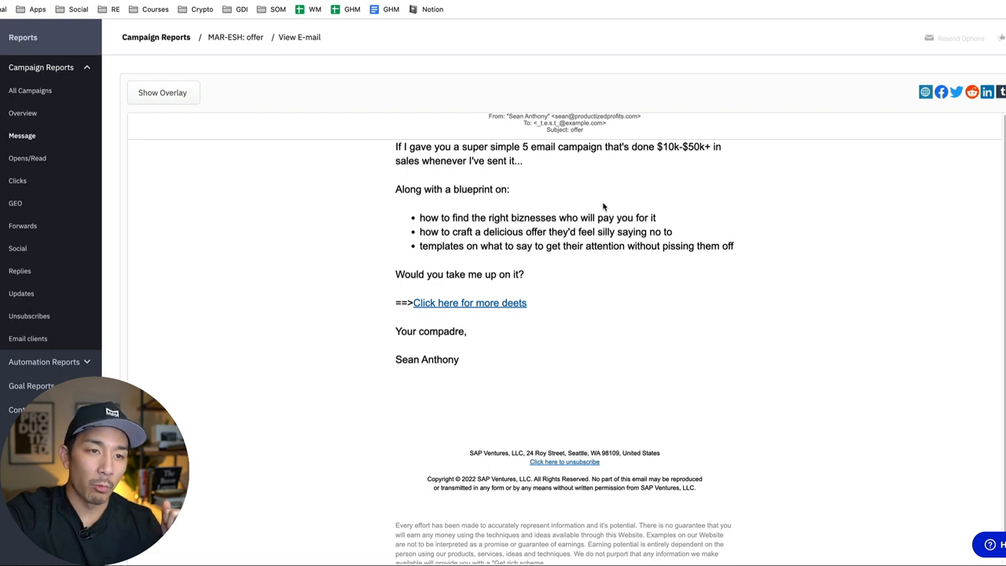
pyautogui.moveTo(599, 251)
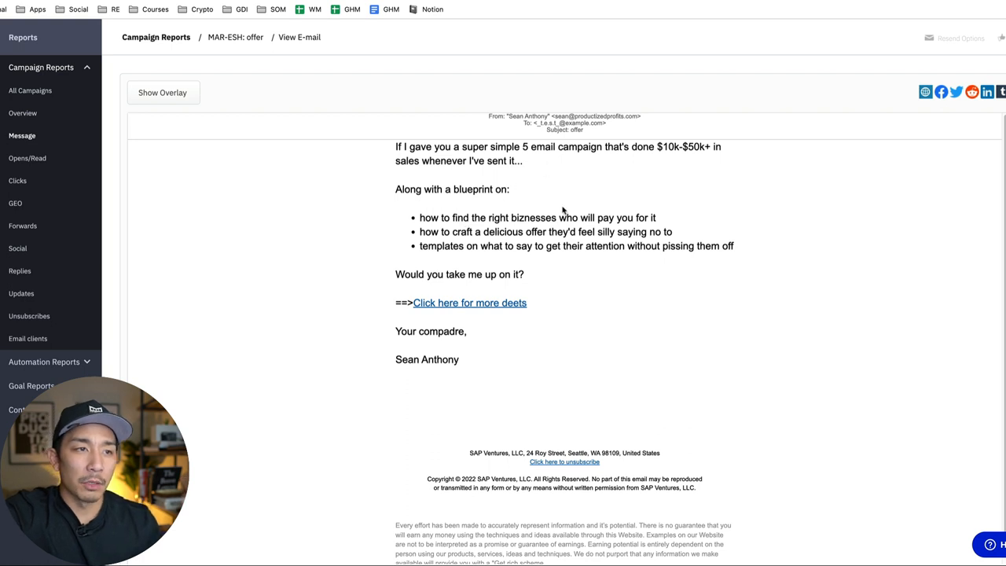
pyautogui.moveTo(396, 146); pyautogui.dragTo(522, 160)
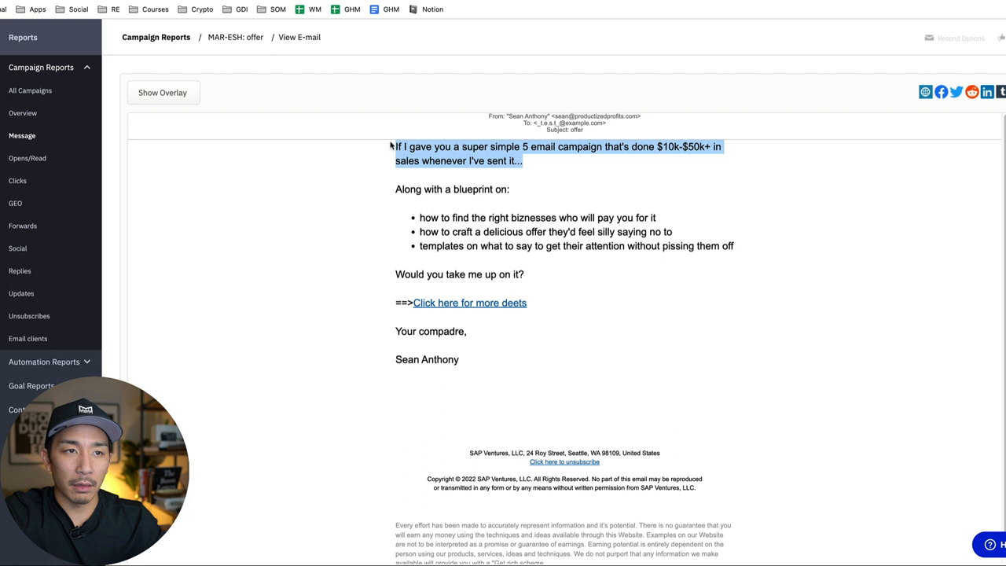
pyautogui.moveTo(461, 159)
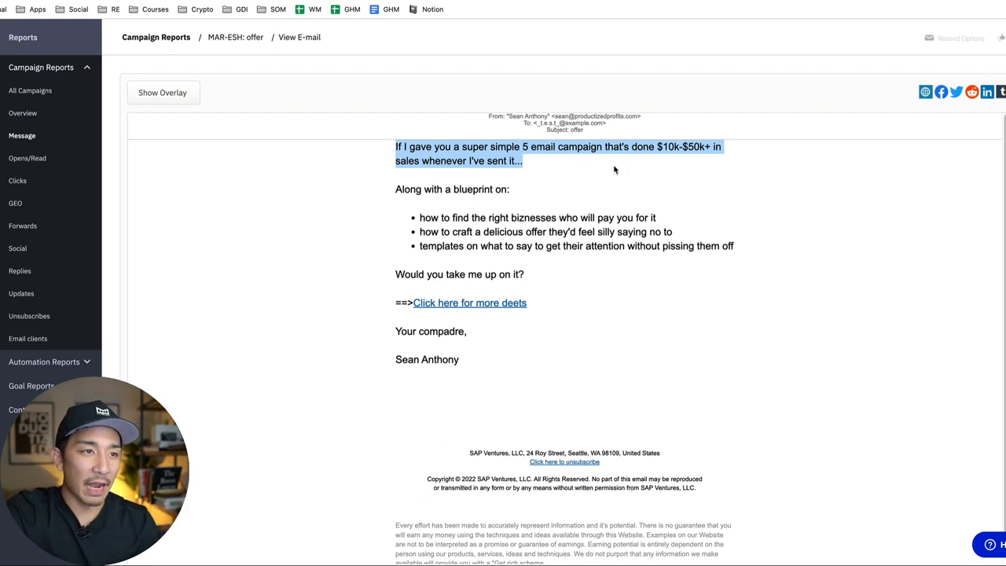
pyautogui.click(611, 154)
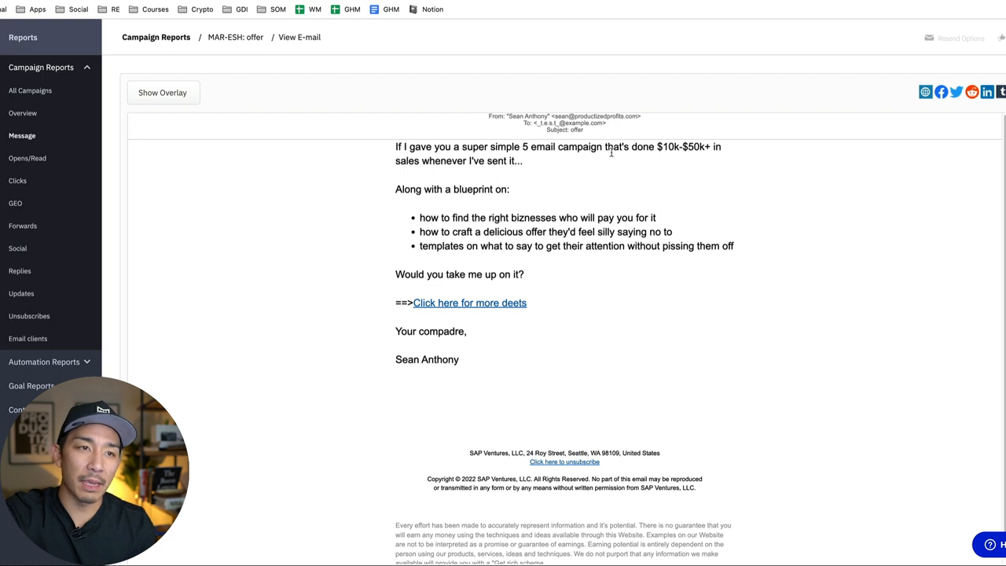
pyautogui.moveTo(612, 162)
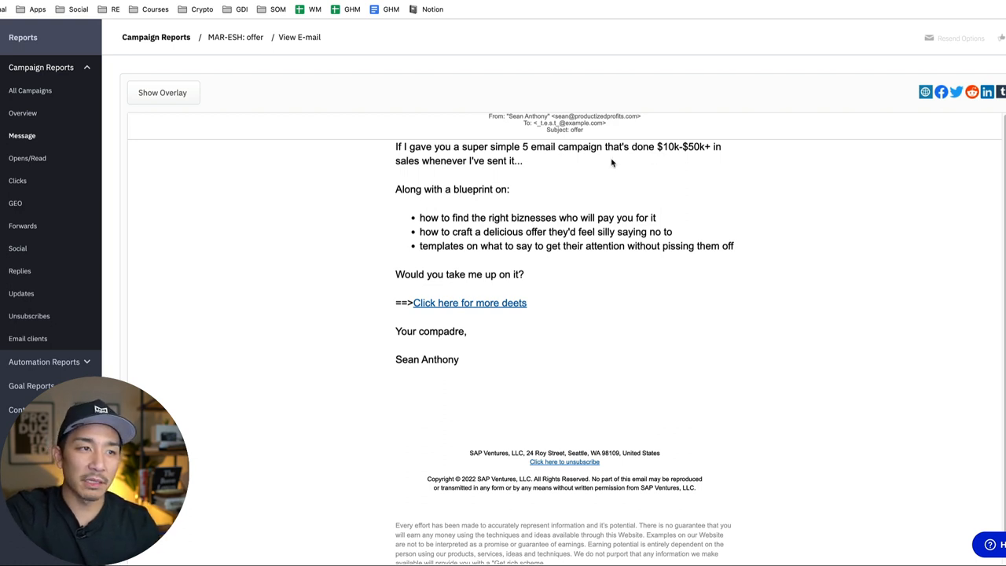
pyautogui.moveTo(566, 166)
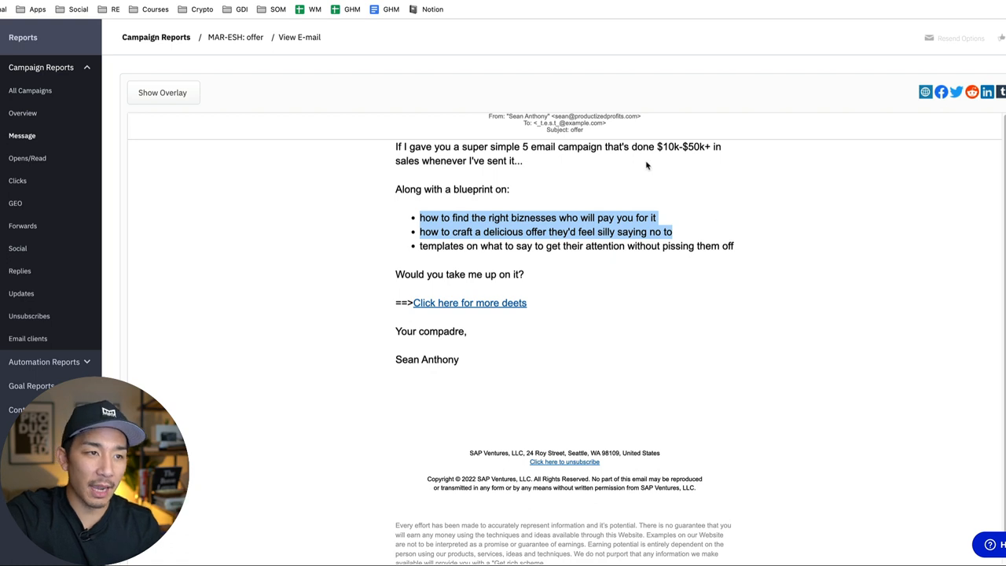
pyautogui.moveTo(532, 280)
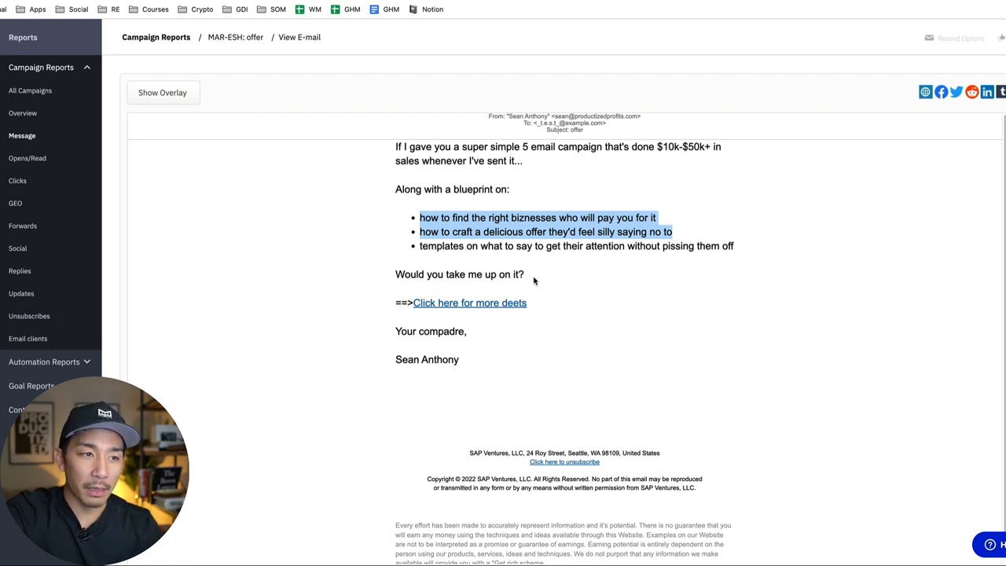
pyautogui.click(453, 142)
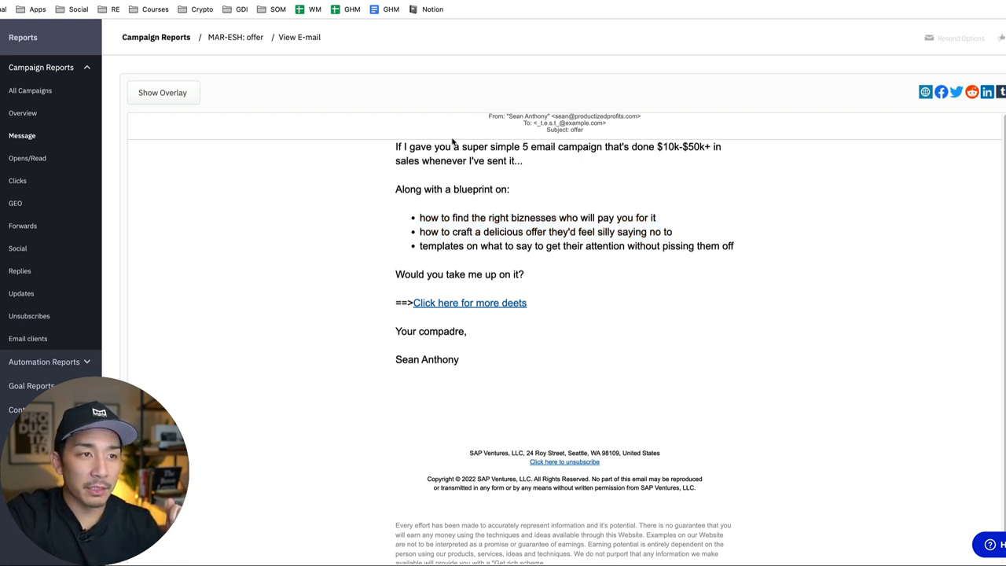
# Highlight further passages of the offer text and bring the Rainmakers group post and its comment into view.
pyautogui.moveTo(396, 146); pyautogui.dragTo(522, 160)
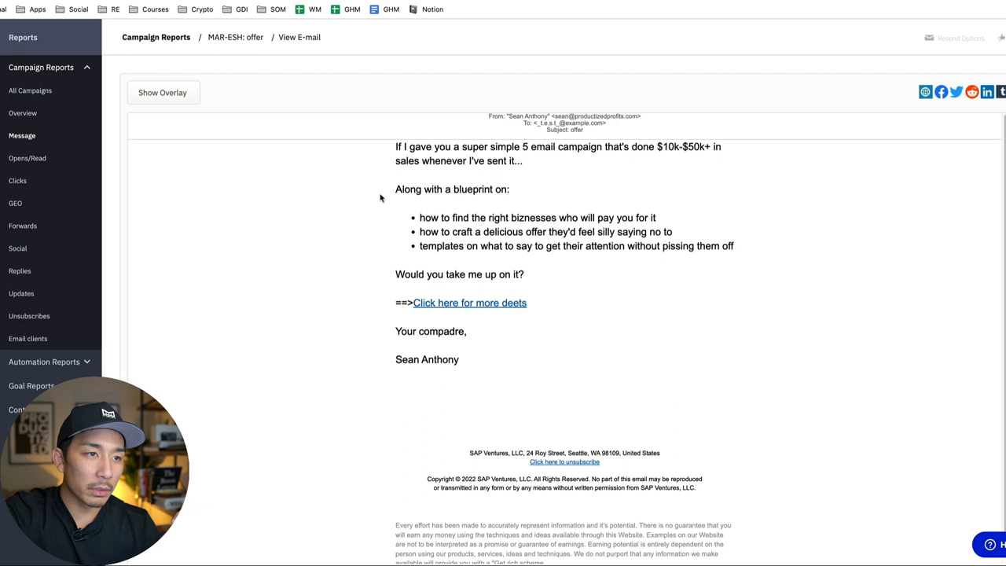
pyautogui.moveTo(436, 222)
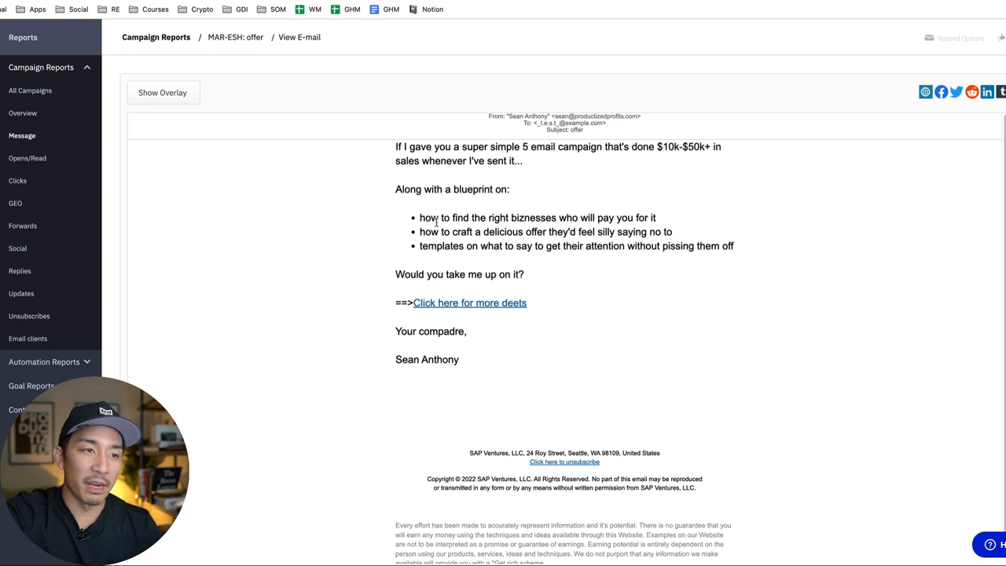
pyautogui.moveTo(417, 217); pyautogui.dragTo(732, 245)
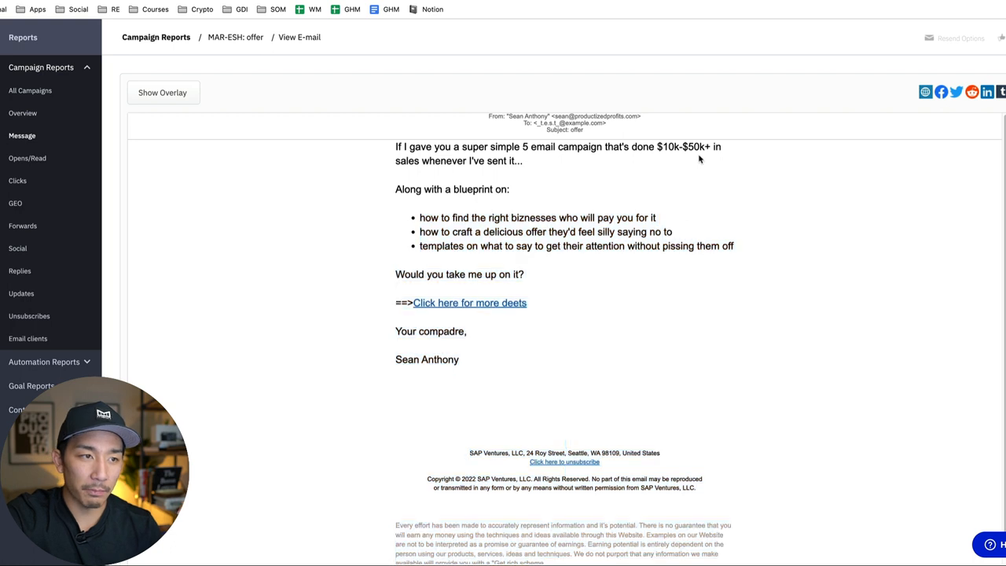
pyautogui.moveTo(385, 273)
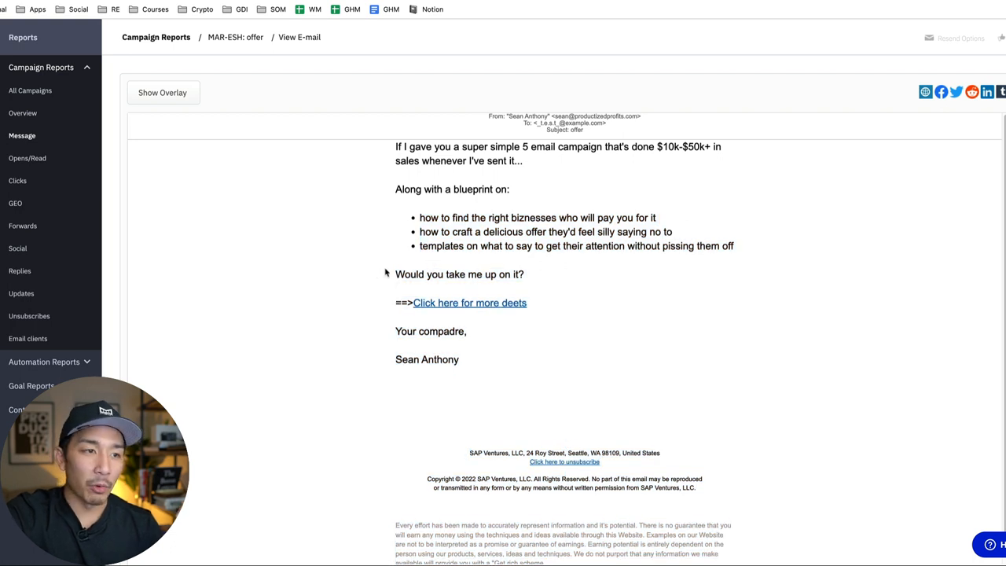
pyautogui.moveTo(429, 268)
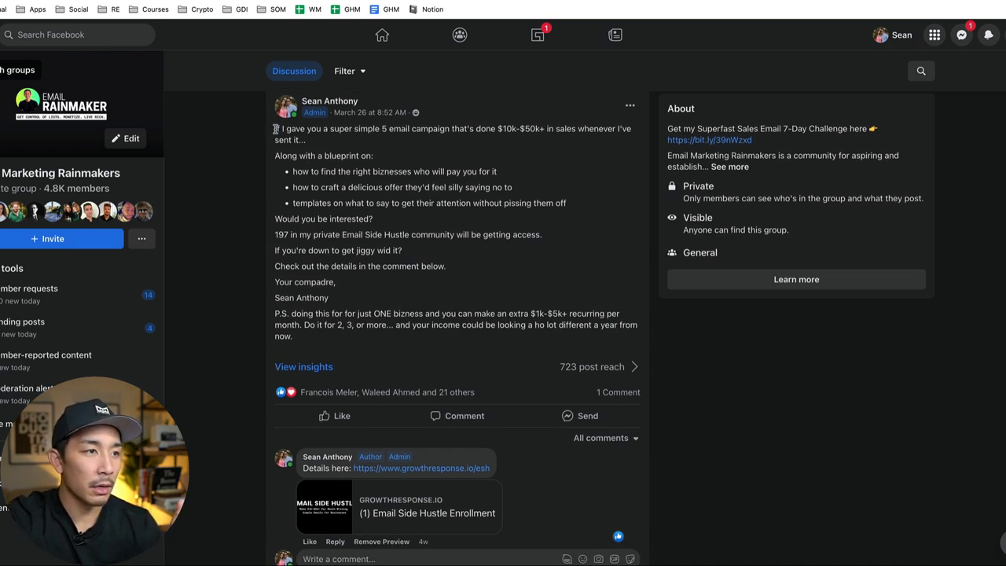
pyautogui.moveTo(273, 155); pyautogui.dragTo(352, 171)
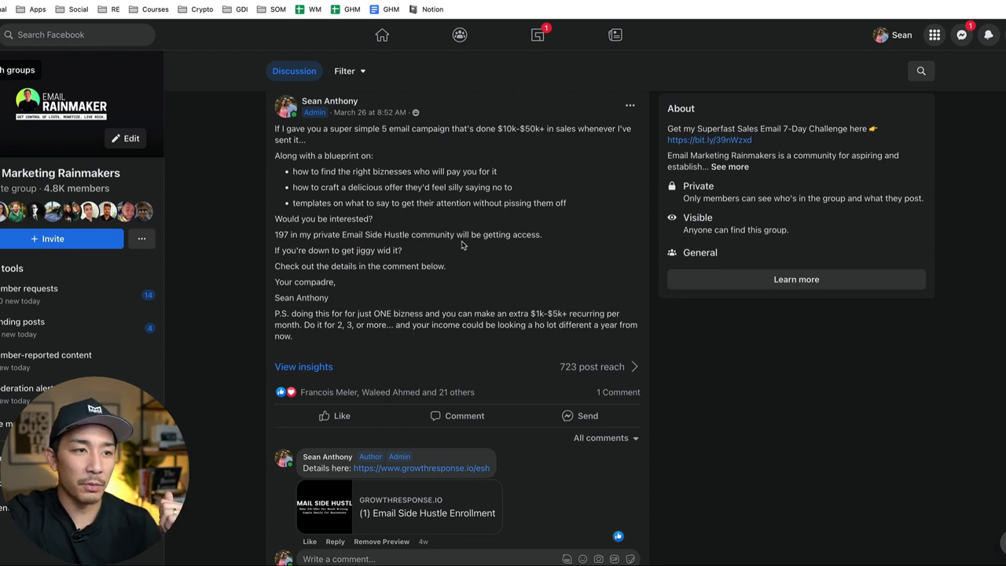
pyautogui.moveTo(321, 247)
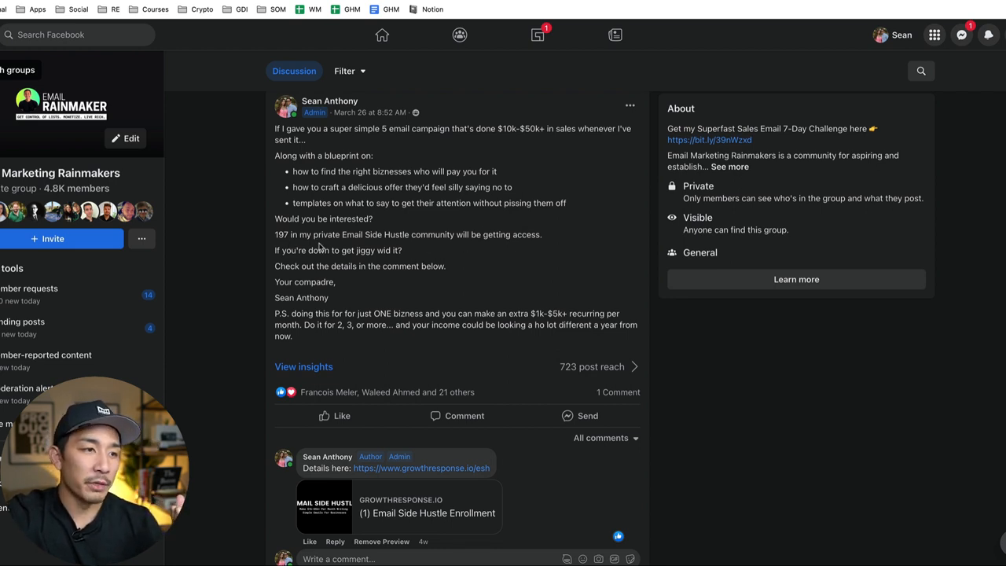
pyautogui.moveTo(421, 283)
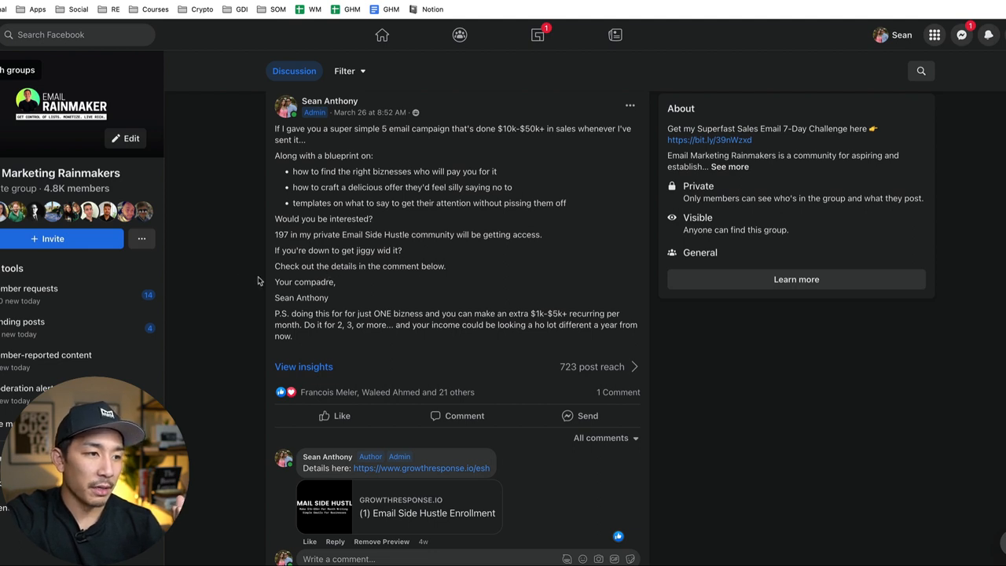
pyautogui.moveTo(273, 314)
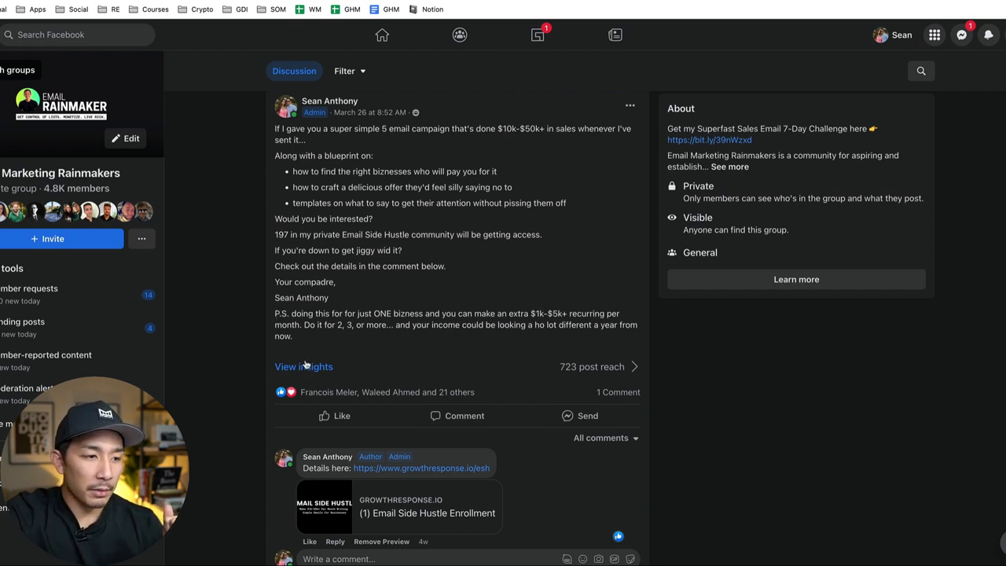
pyautogui.scroll(-3)
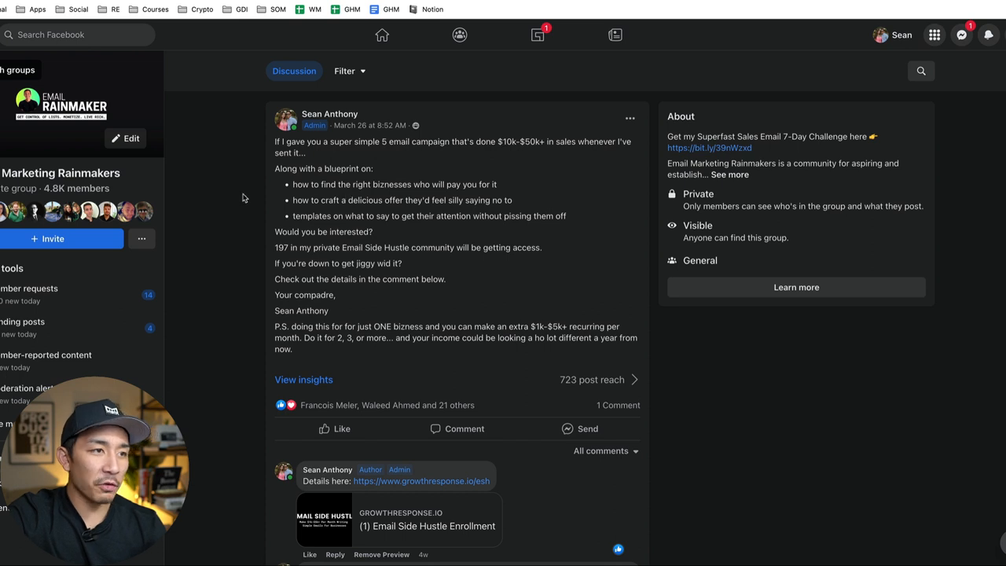
pyautogui.moveTo(358, 226)
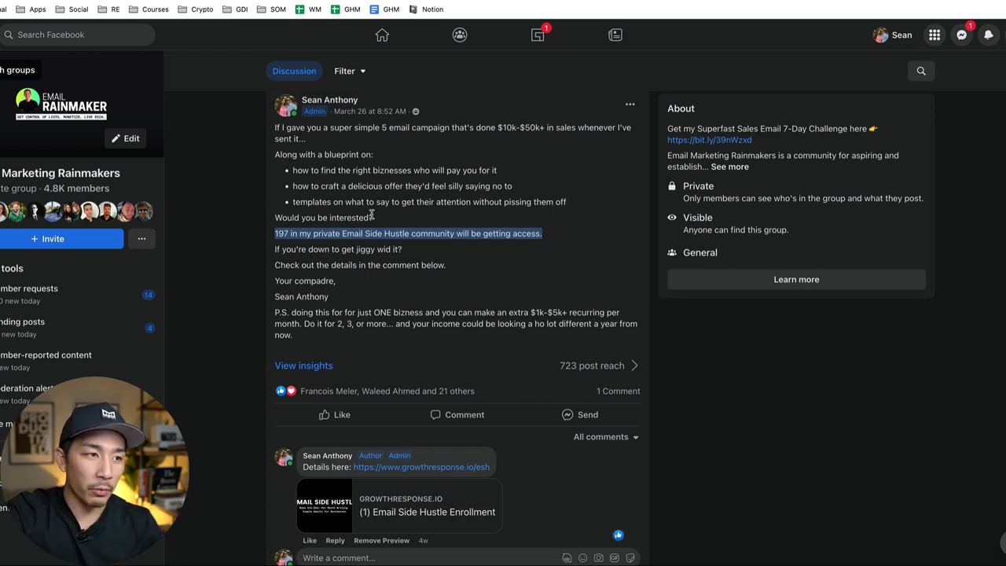
pyautogui.moveTo(401, 218)
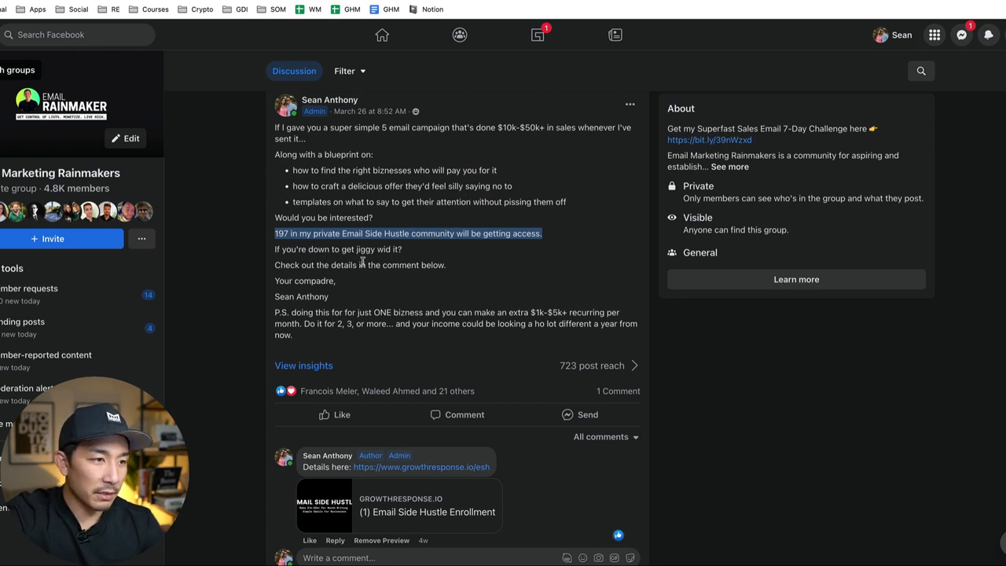
pyautogui.moveTo(454, 377)
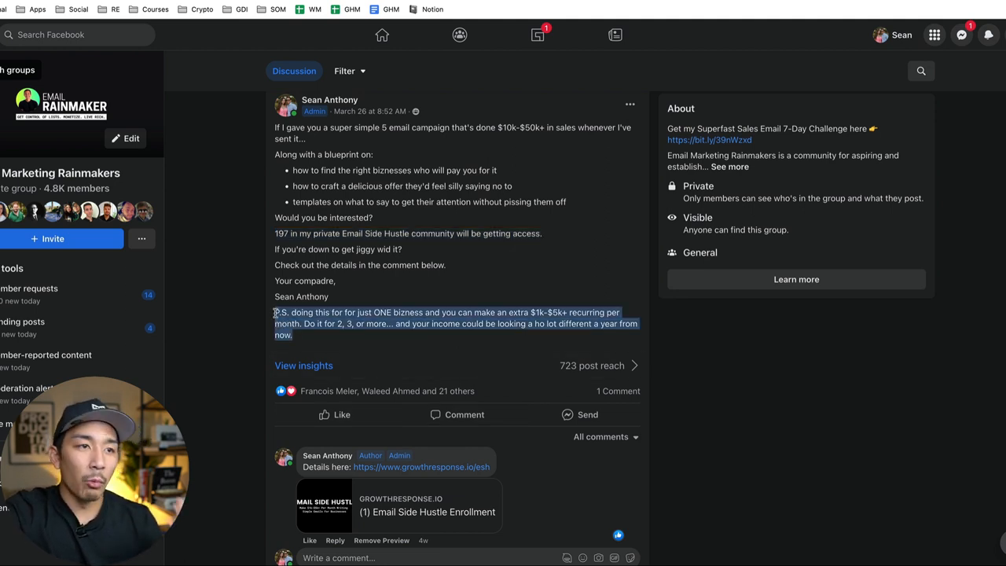
pyautogui.click(374, 280)
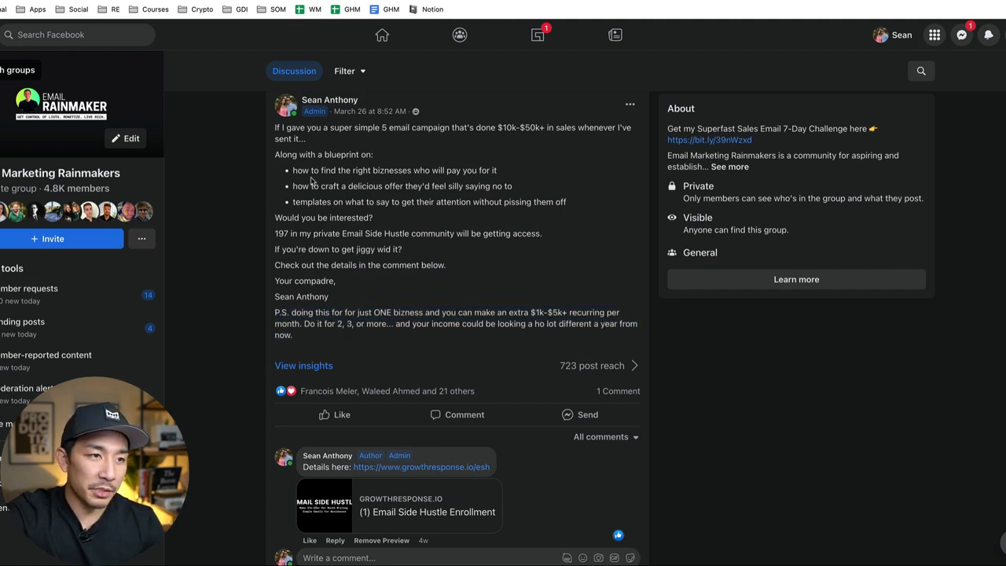
pyautogui.moveTo(292, 170); pyautogui.dragTo(565, 201)
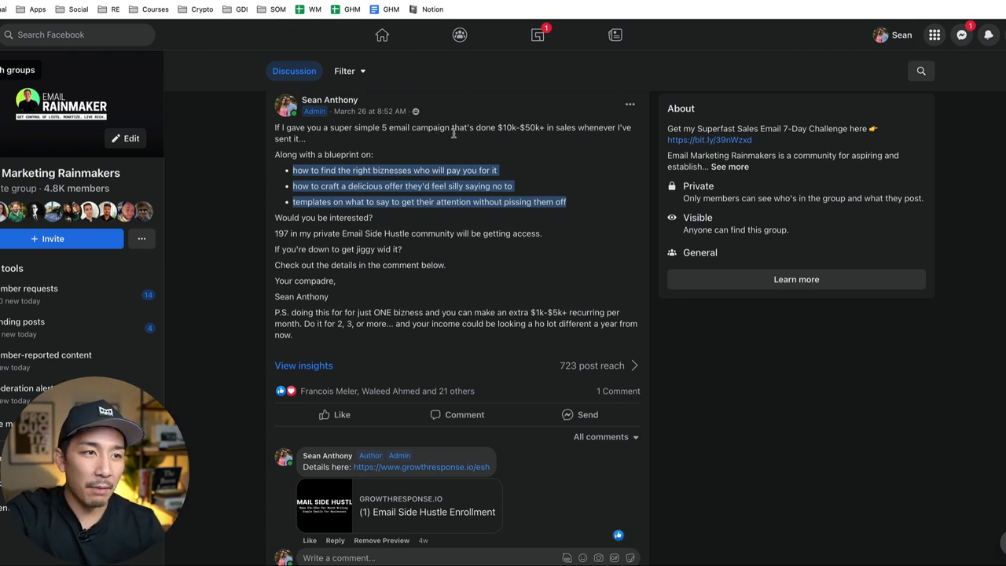
pyautogui.moveTo(579, 157)
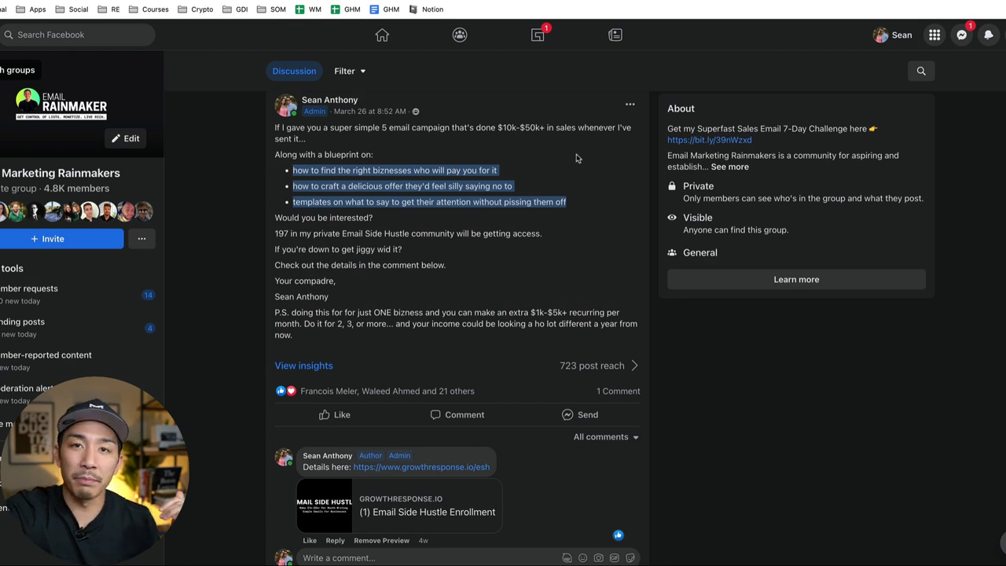
pyautogui.moveTo(547, 267)
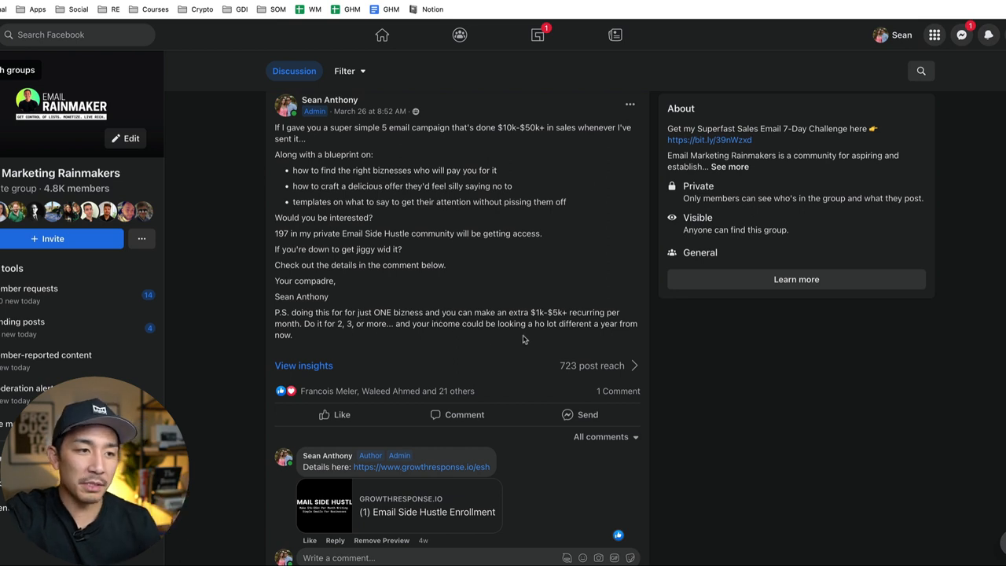
pyautogui.moveTo(594, 333)
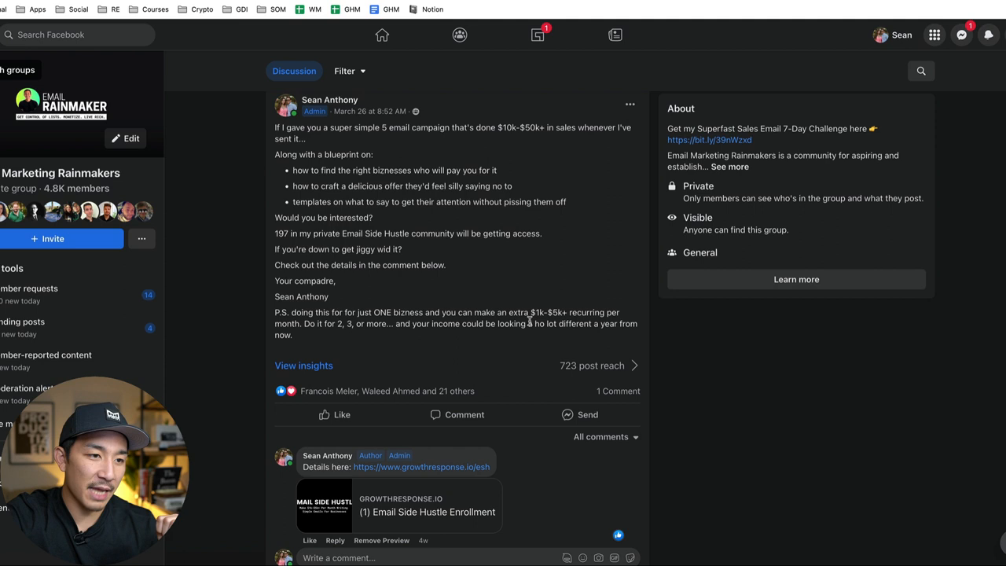
pyautogui.moveTo(393, 342)
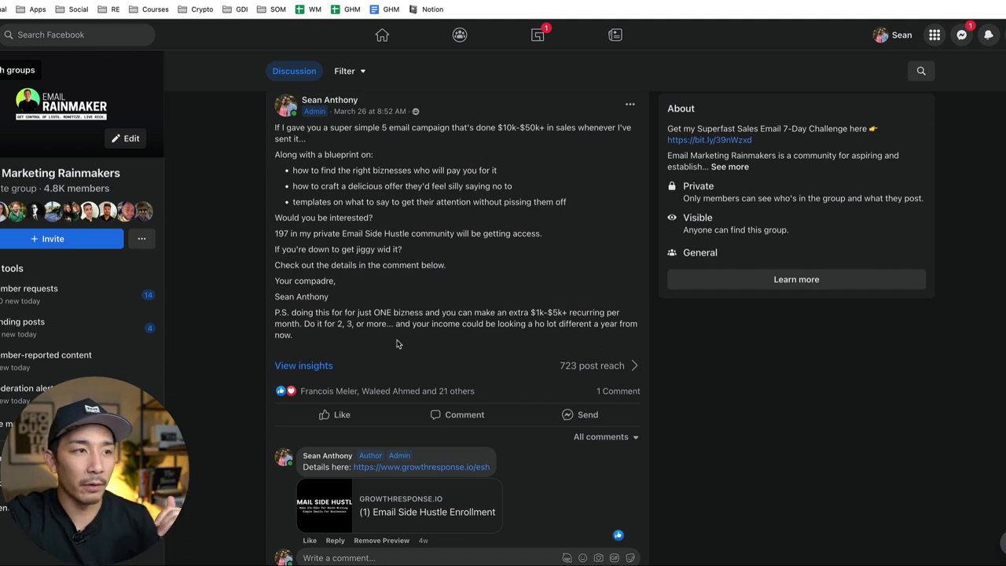
# Follow the growthresponse.io link in the comment to the Email Side Hustle sales page and scroll it.
pyautogui.scroll(-3)
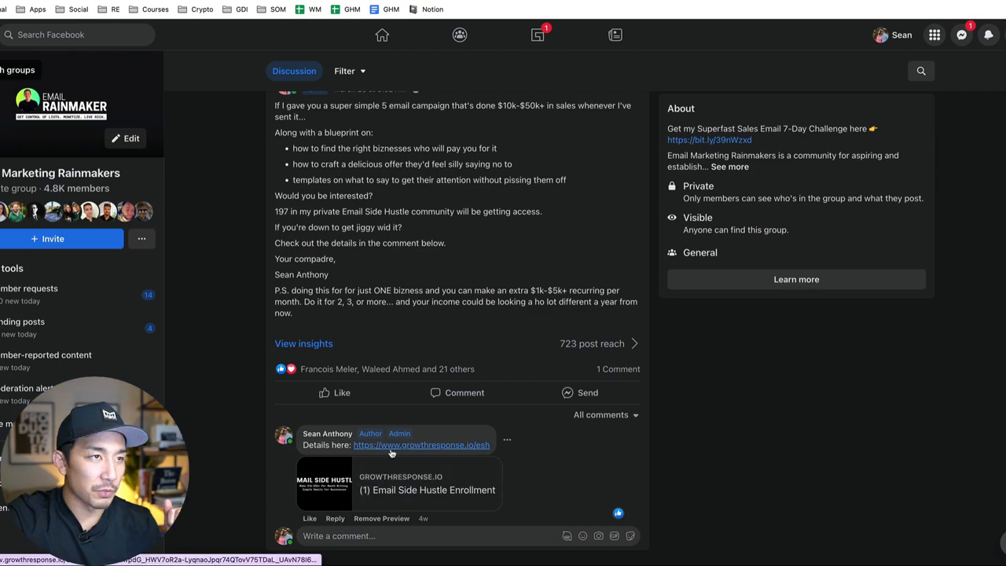
pyautogui.click(421, 444)
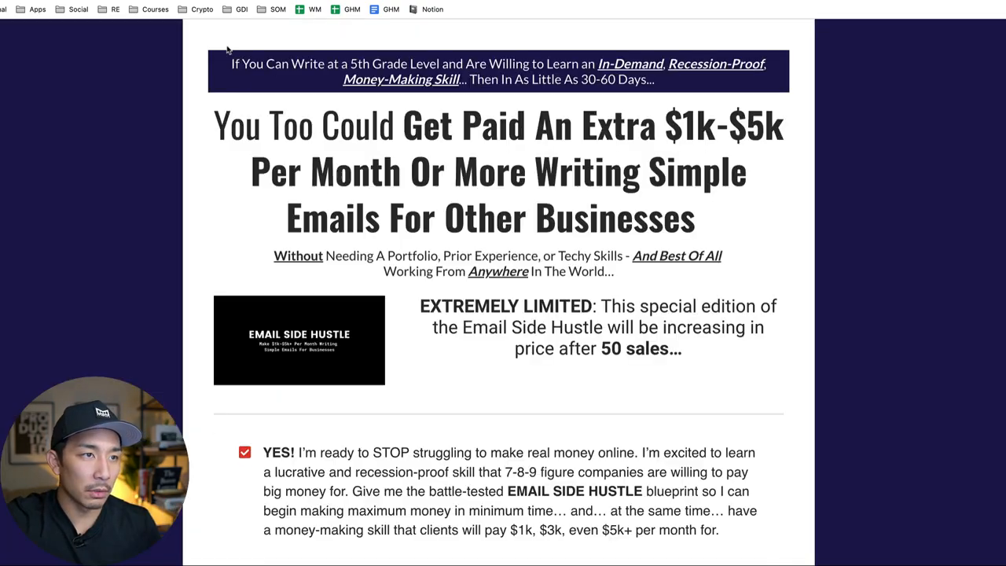
pyautogui.scroll(-3)
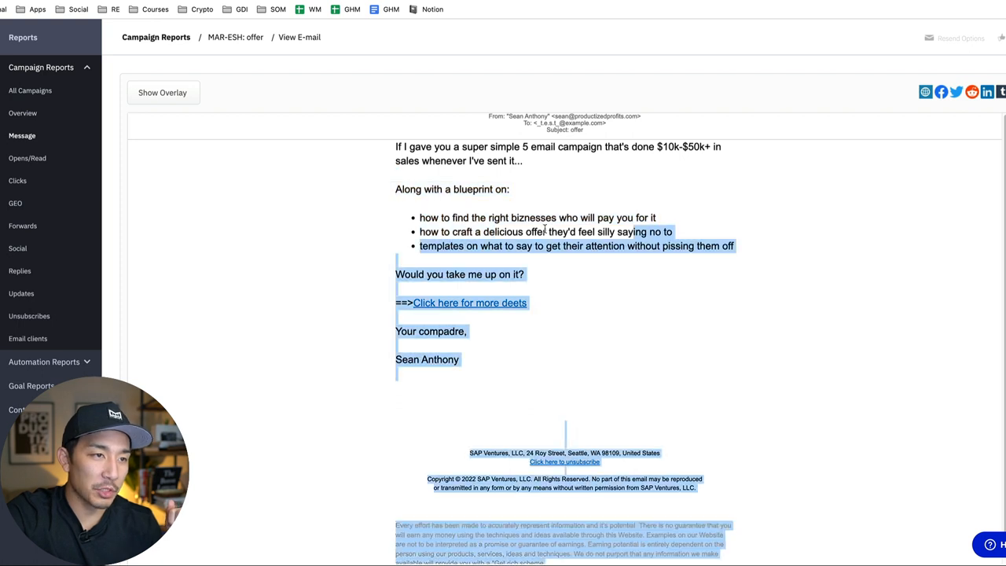
# Clear the highlighted text in the MAR-ESH offer email.
pyautogui.click(526, 162)
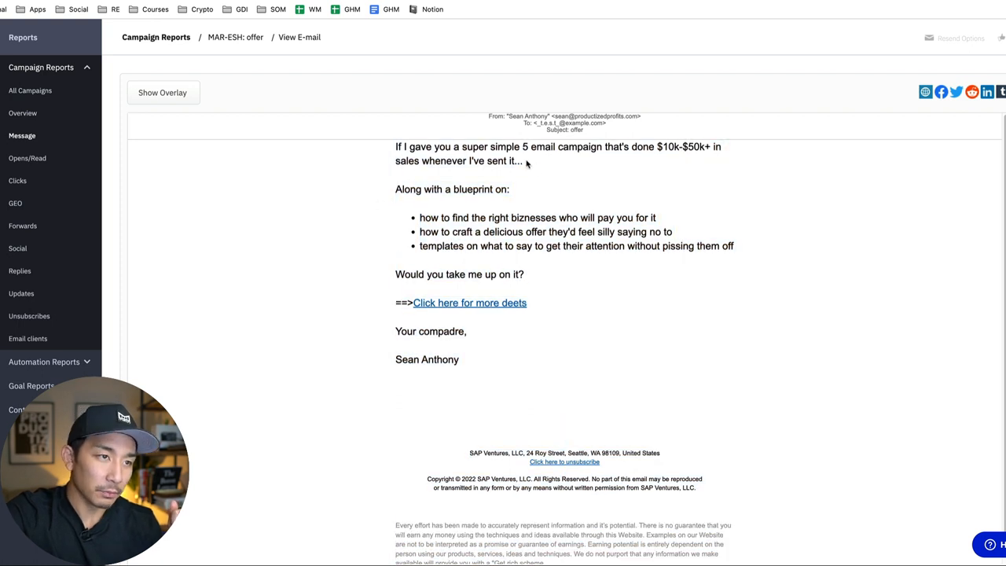
pyautogui.moveTo(604, 300)
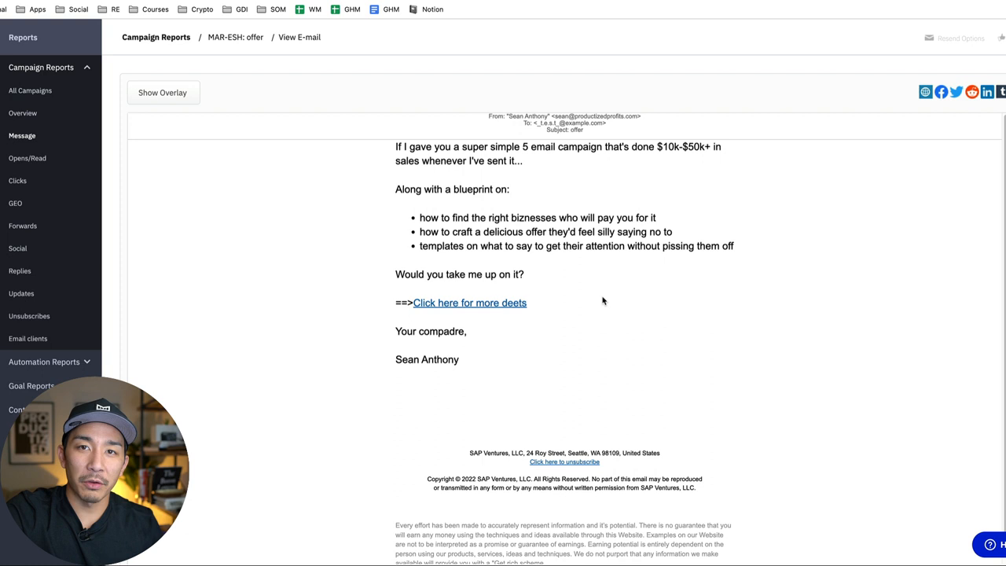
pyautogui.moveTo(599, 276)
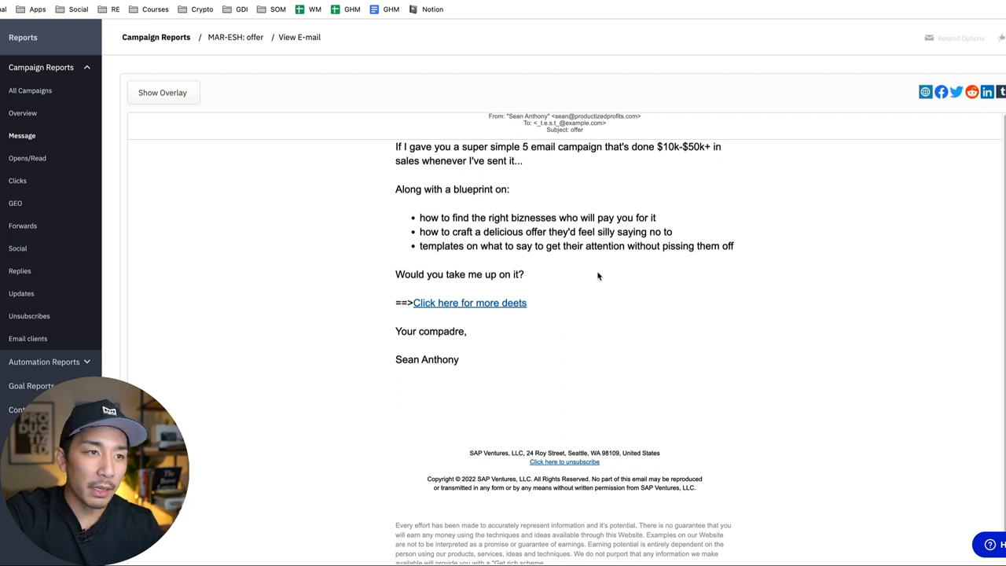
pyautogui.moveTo(499, 158)
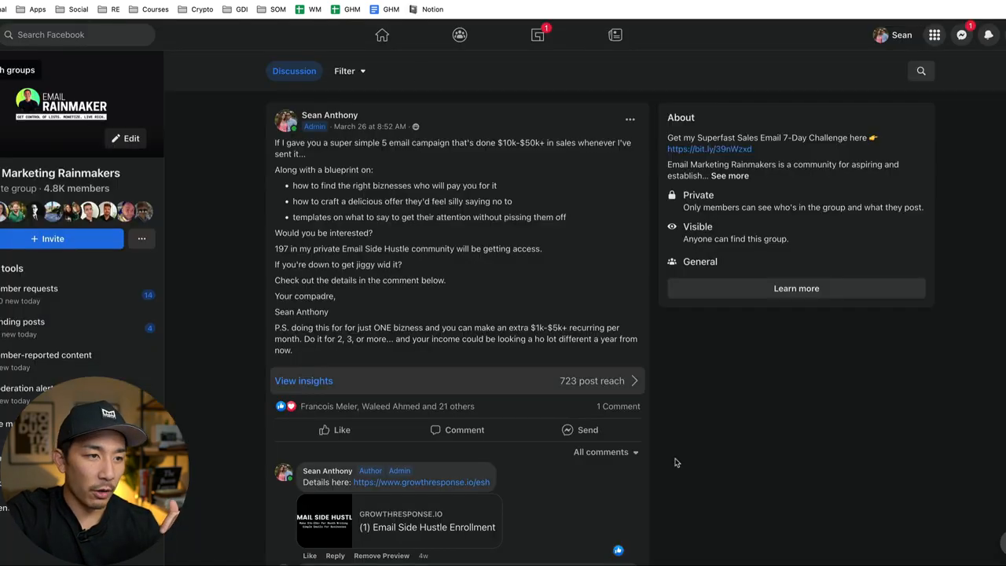
# Scroll the Email Marketing Rainmakers group post to its enrollment comment.
pyautogui.scroll(-3)
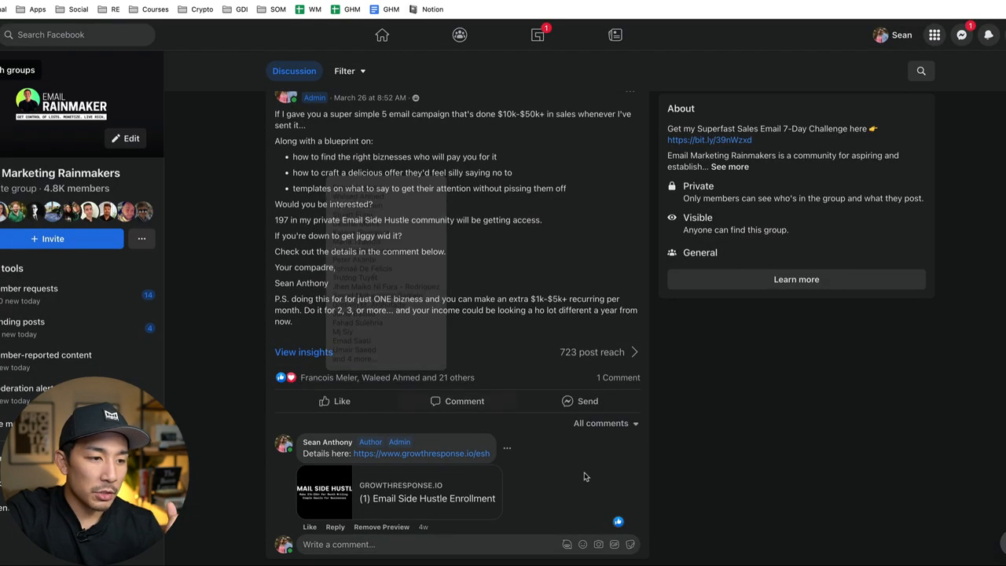
pyautogui.moveTo(742, 508)
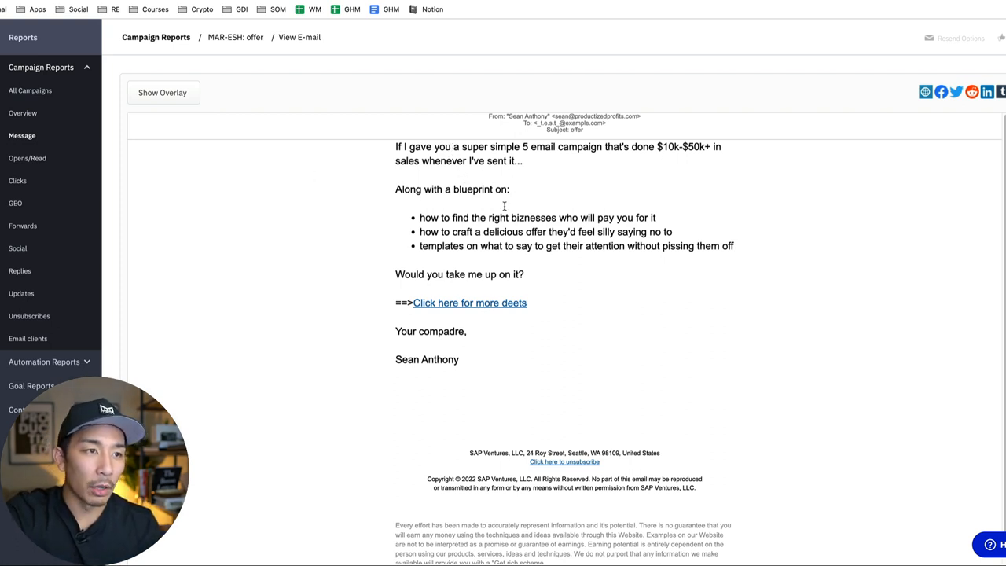
pyautogui.moveTo(801, 266)
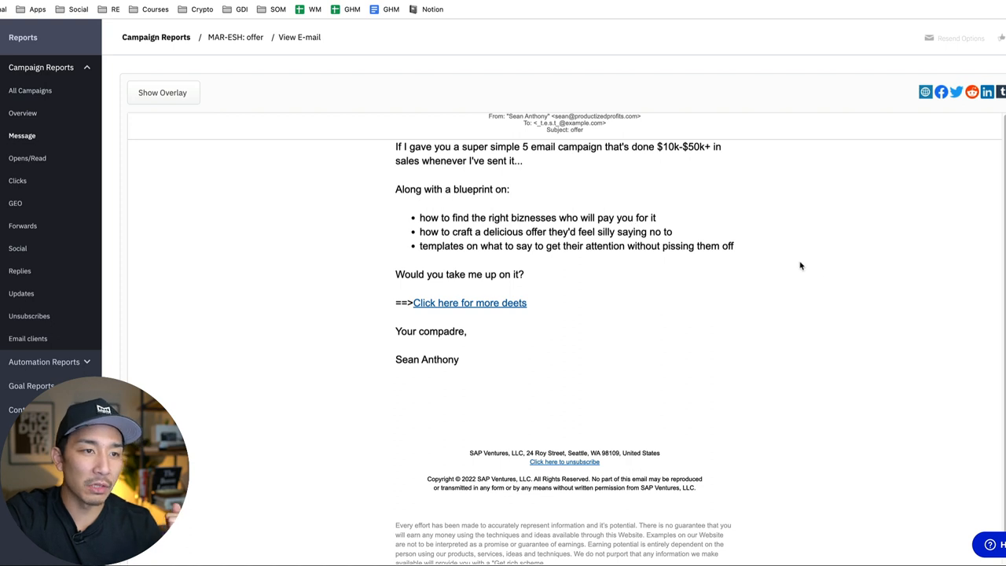
pyautogui.moveTo(779, 267)
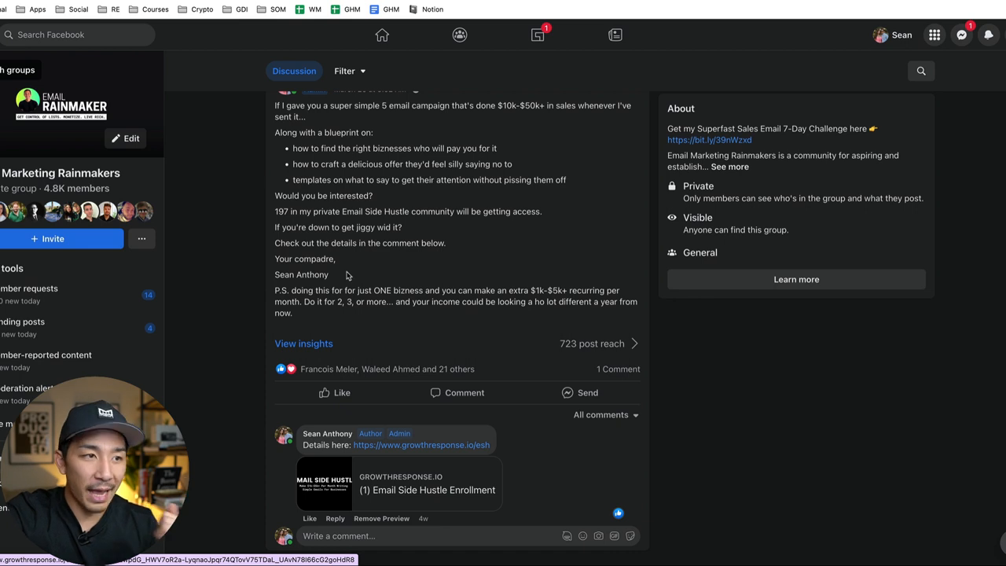
pyautogui.moveTo(451, 250)
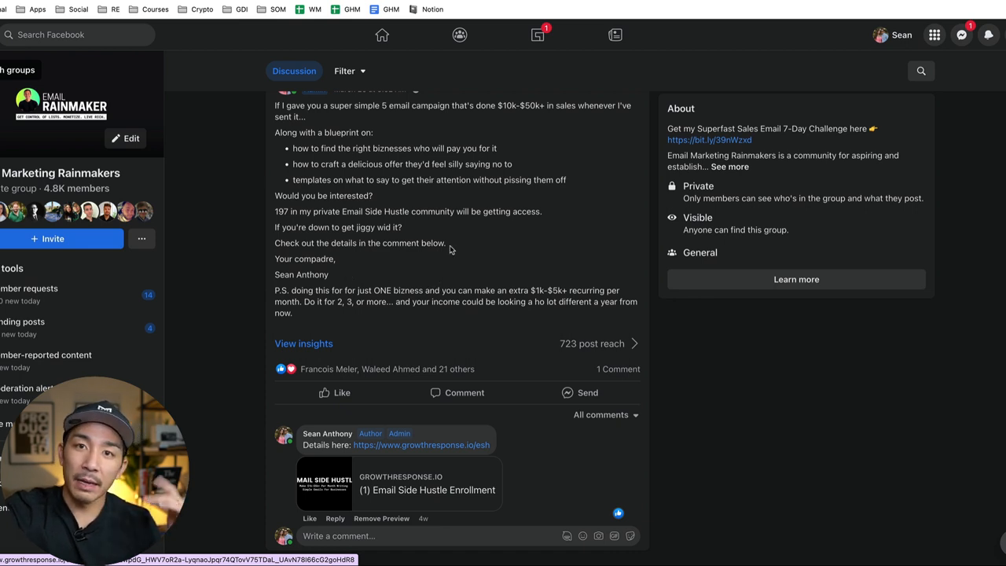